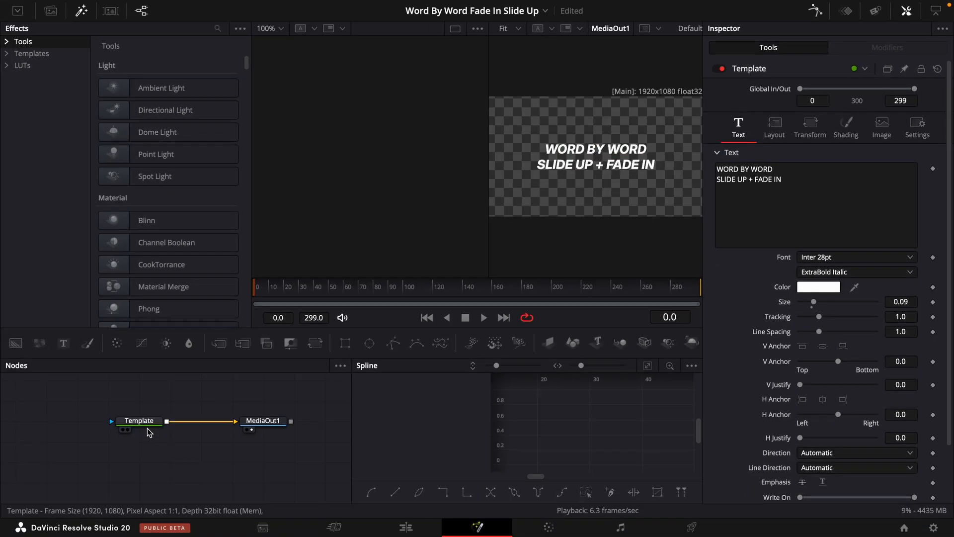
- Make an Instance_Template copy of the Template node and view it in the left viewer beside the output
key(Ctrl+C)
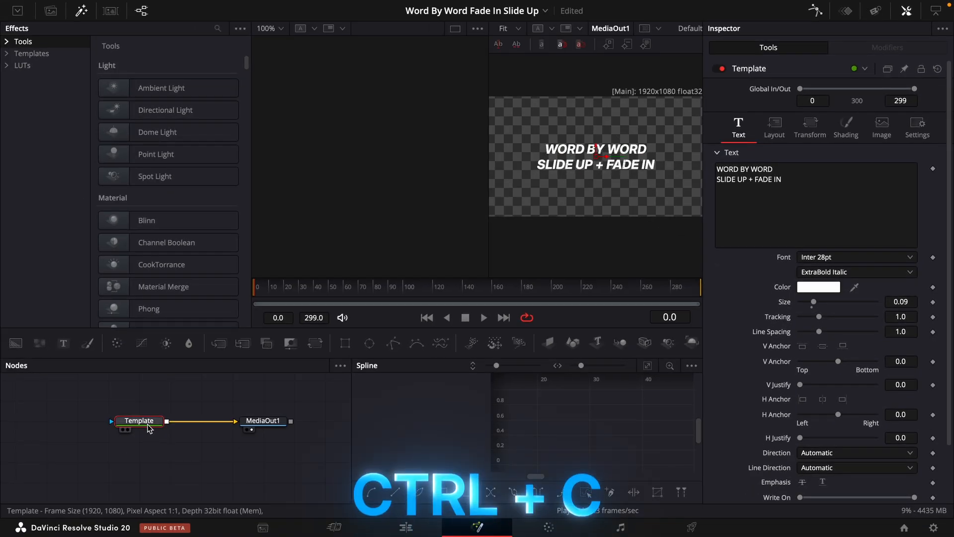
key(ctrl+shift+v)
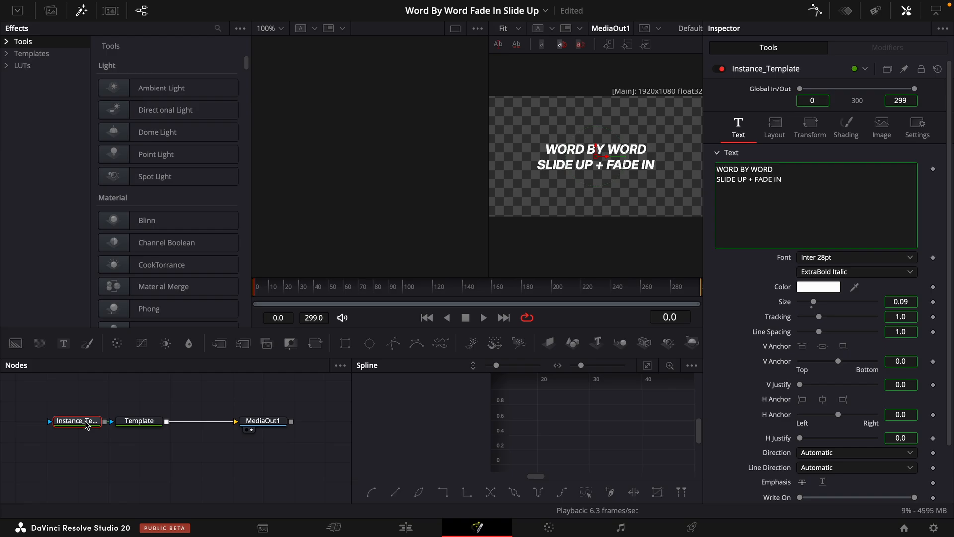
click(139, 421)
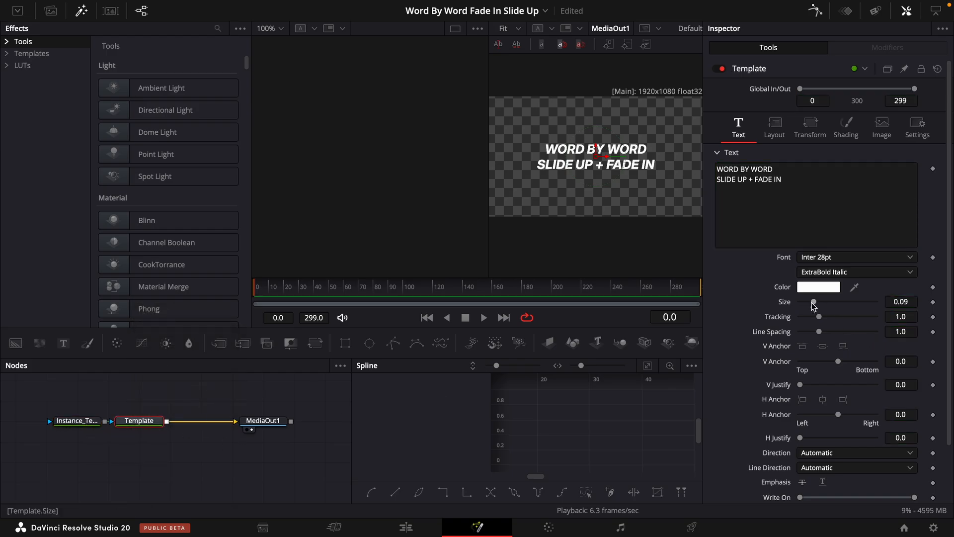
click(77, 421)
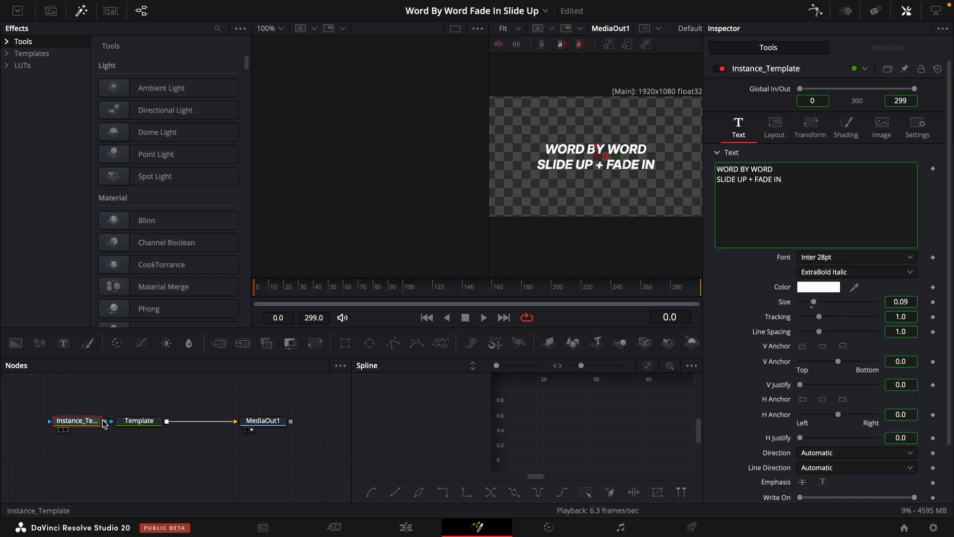
click(139, 420)
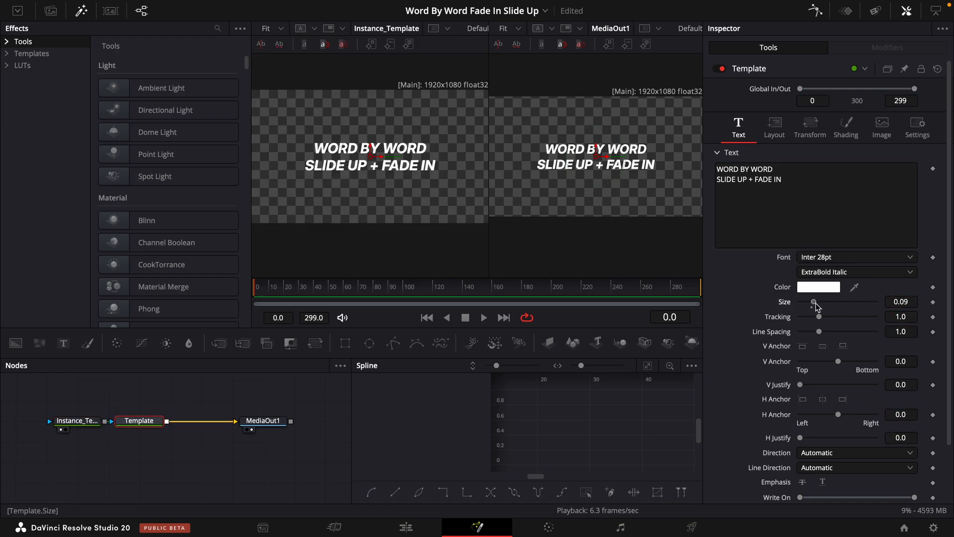
click(75, 424)
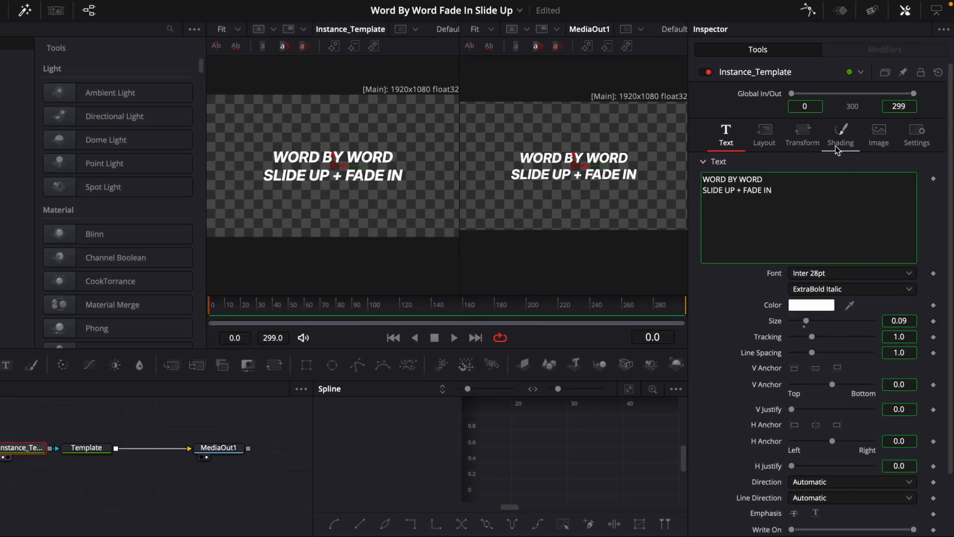
- Disable the instance's White Solid Fill element and enable shading element 5 as white boxes
click(841, 132)
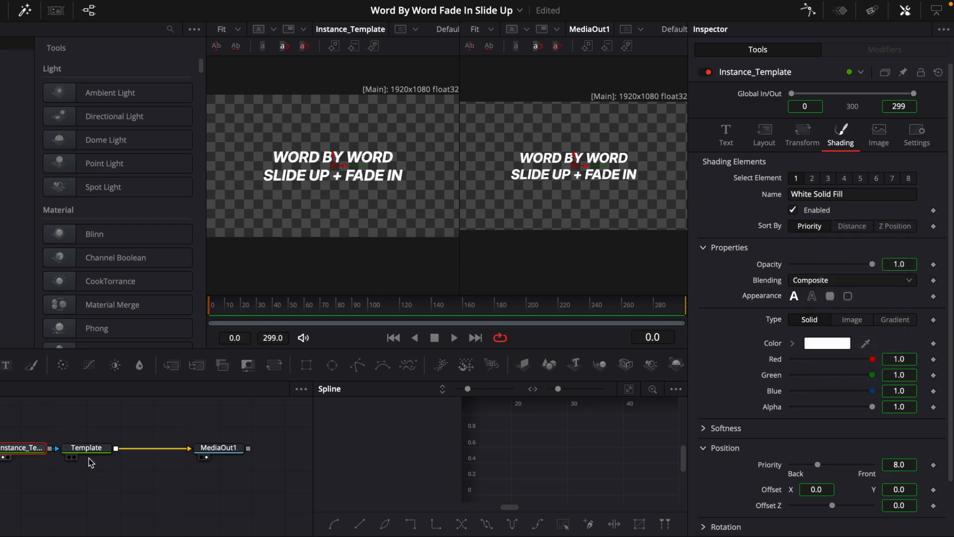
click(793, 210)
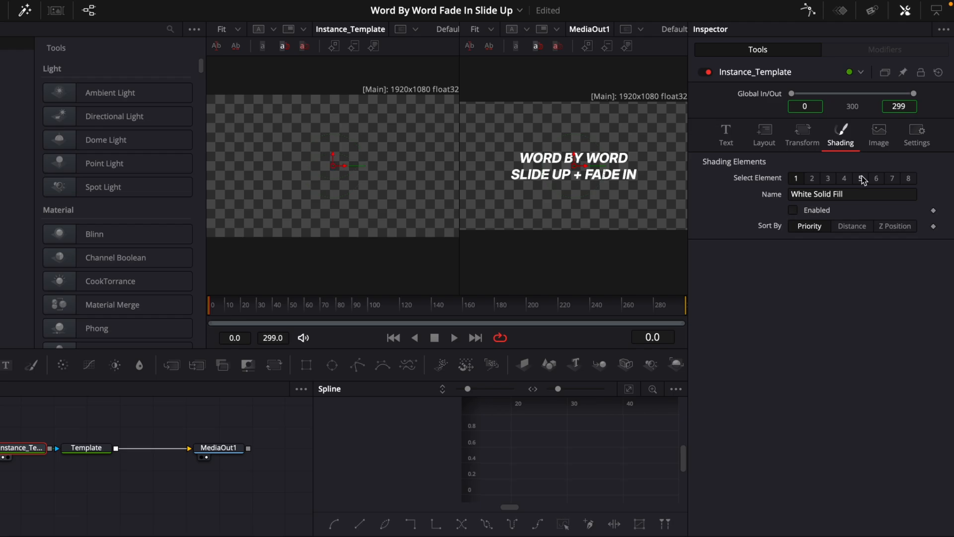
click(860, 178)
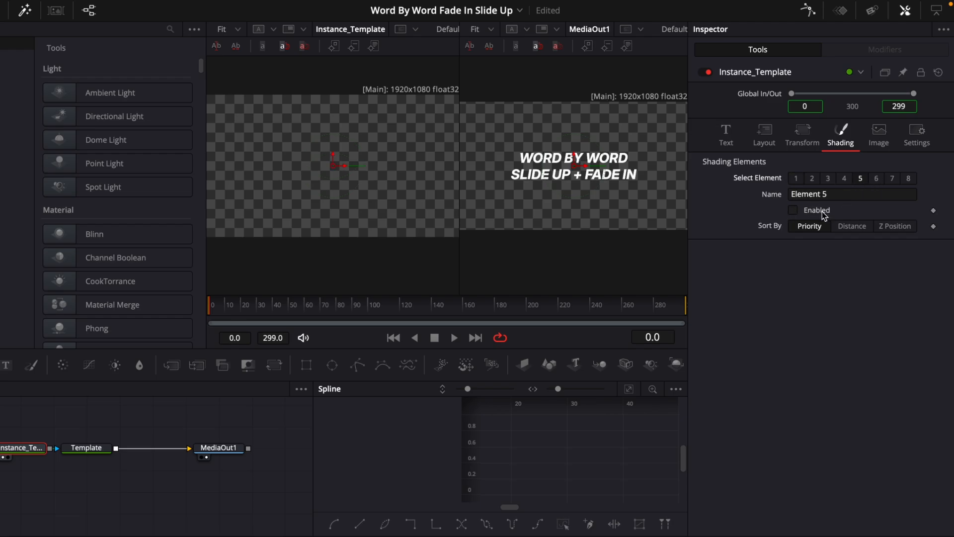
right_click(823, 211)
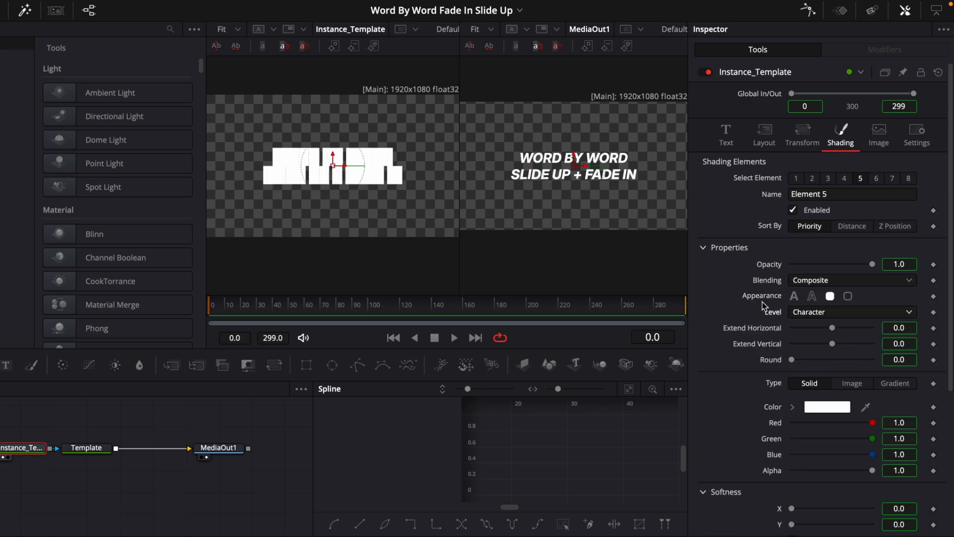
- Set element 5's Level to Word and pull Extend Horizontal slightly negative so the boxes separate
click(851, 312)
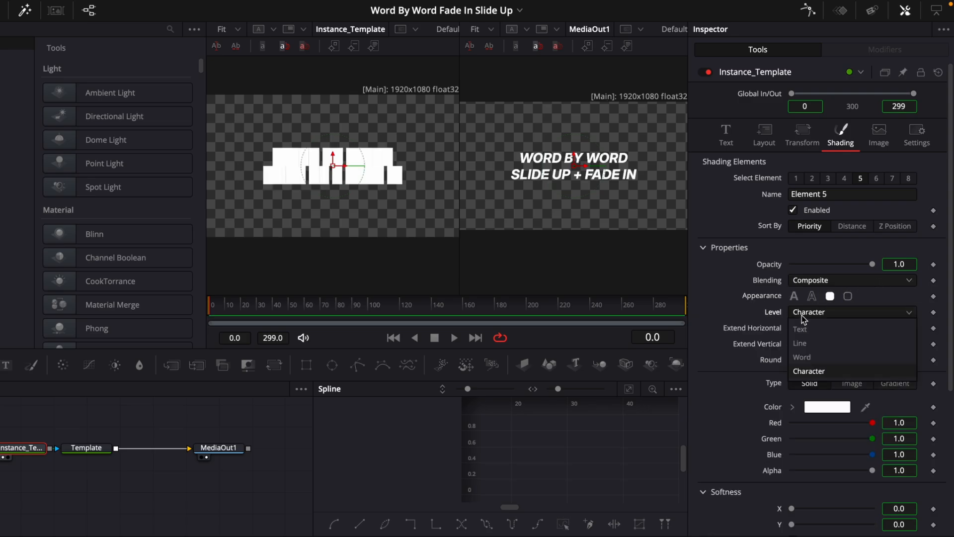
click(801, 357)
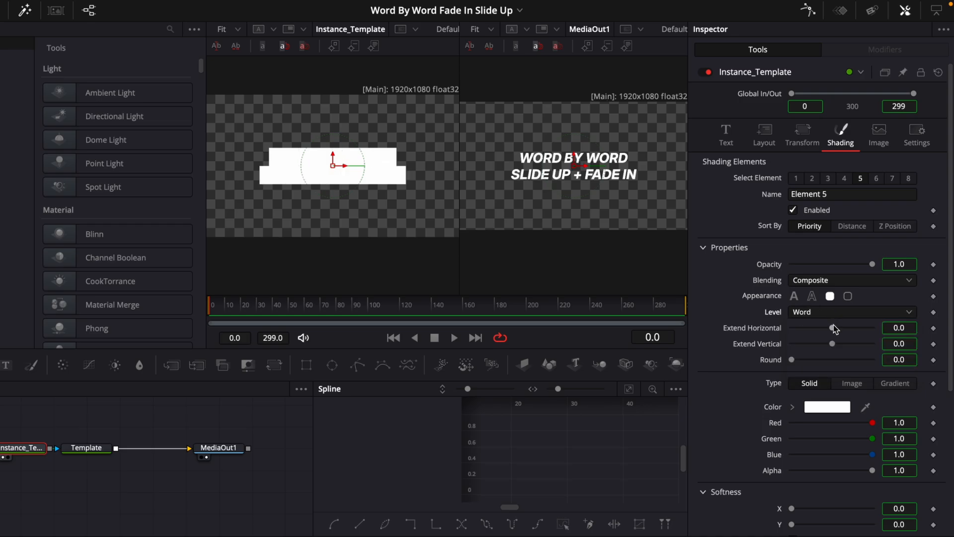
click(898, 328)
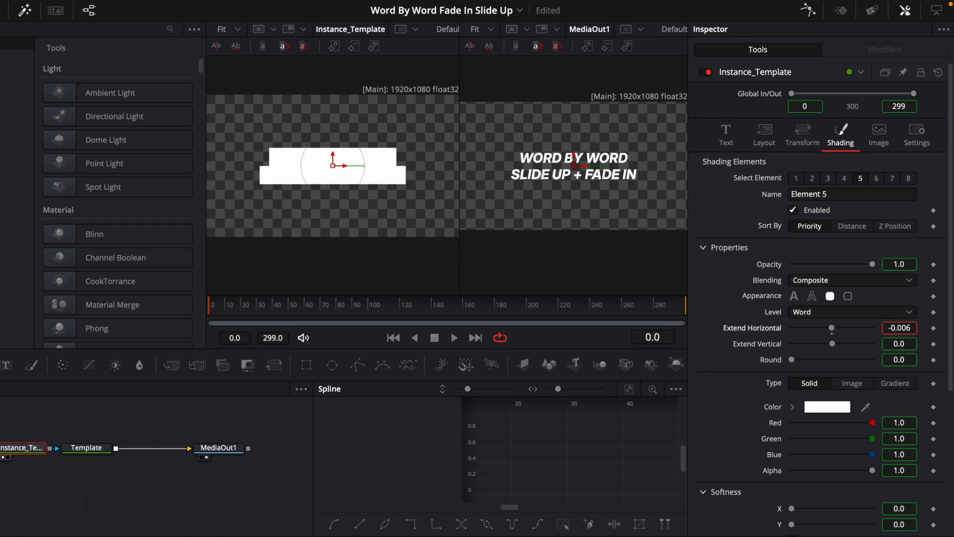
drag(842, 328, 820, 328)
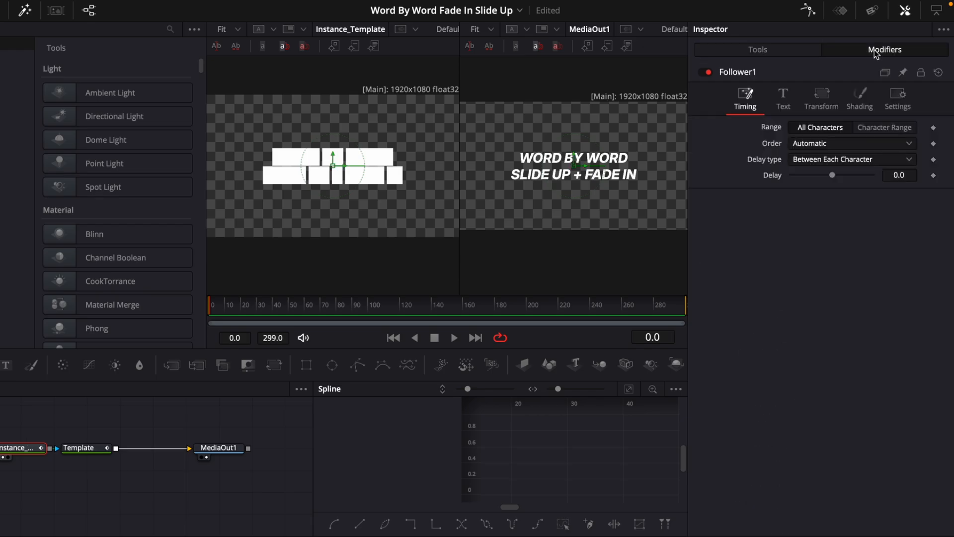
- Keyframe Follower1's element 5 Opacity from frame 0 to frame 15, reaching 0.6
click(859, 98)
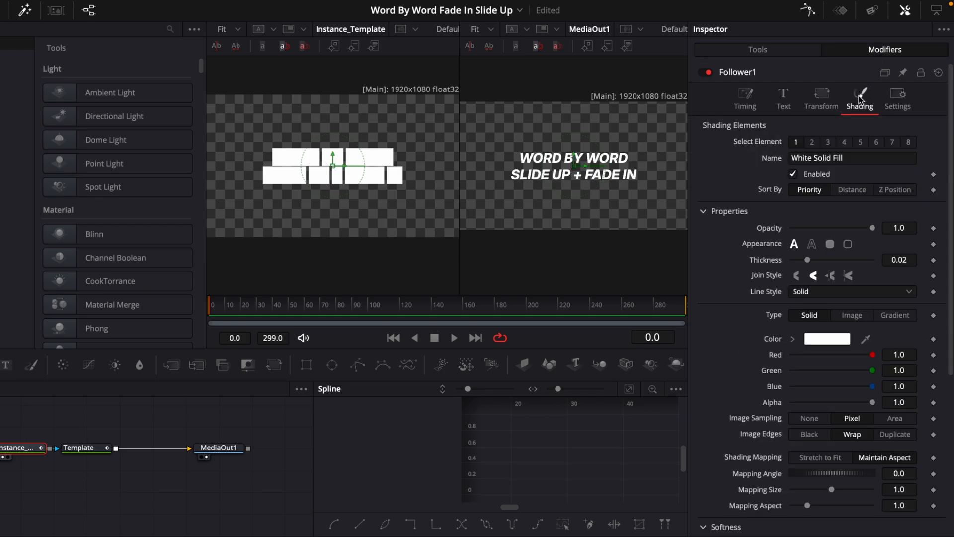
click(860, 142)
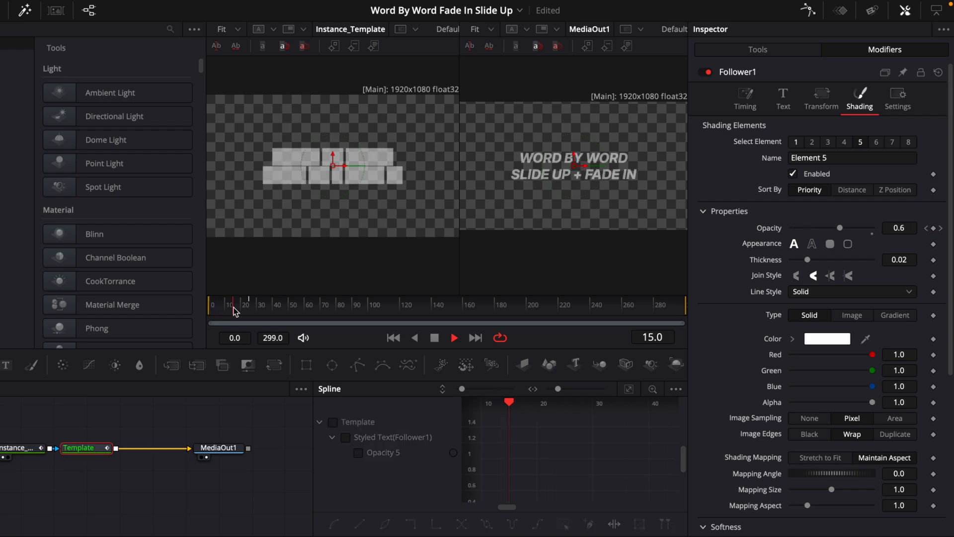
- Set Follower1's Timing Delay to stagger the fade between characters and check playback
click(745, 98)
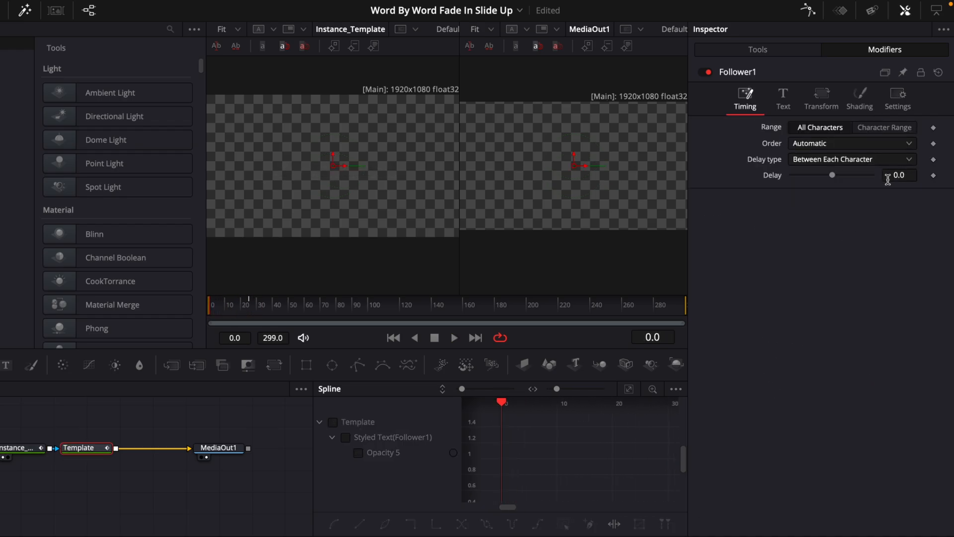
text(0.3)
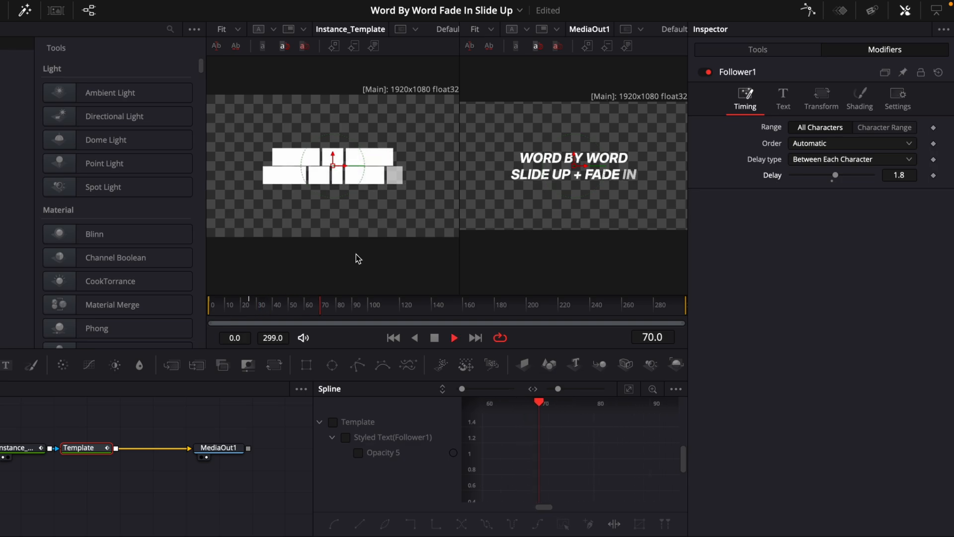
click(821, 96)
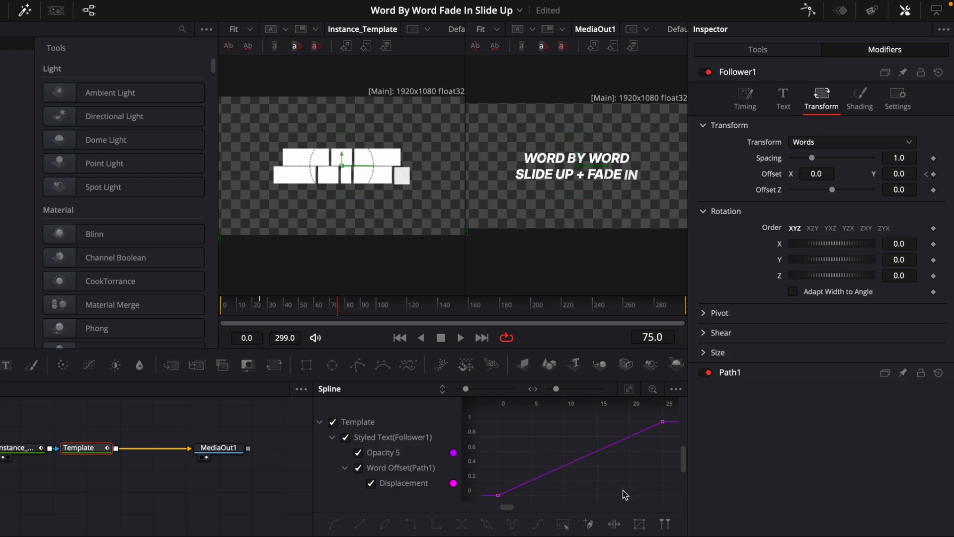
- Apply Ease Out Cubic to the word offset's Displacement keyframes in the Spline editor
right_click(624, 494)
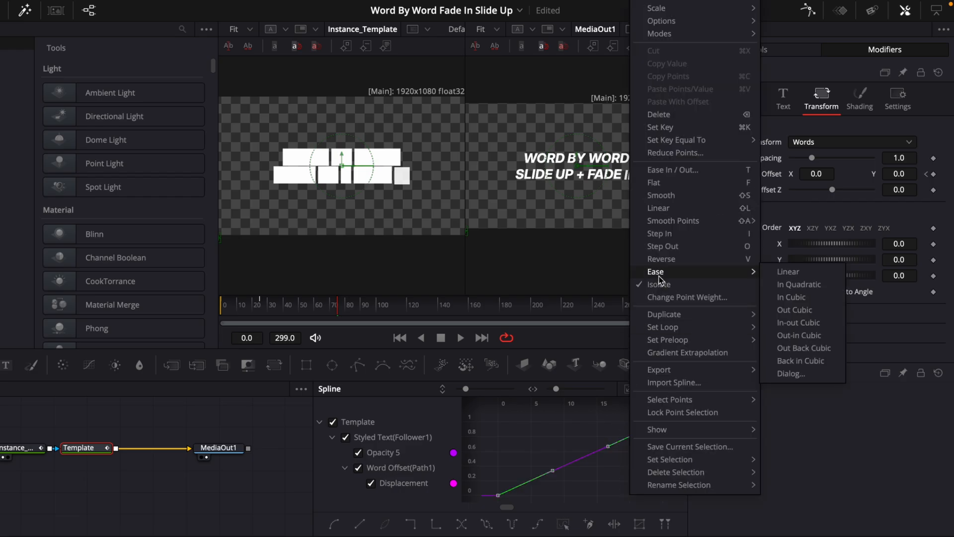
click(794, 310)
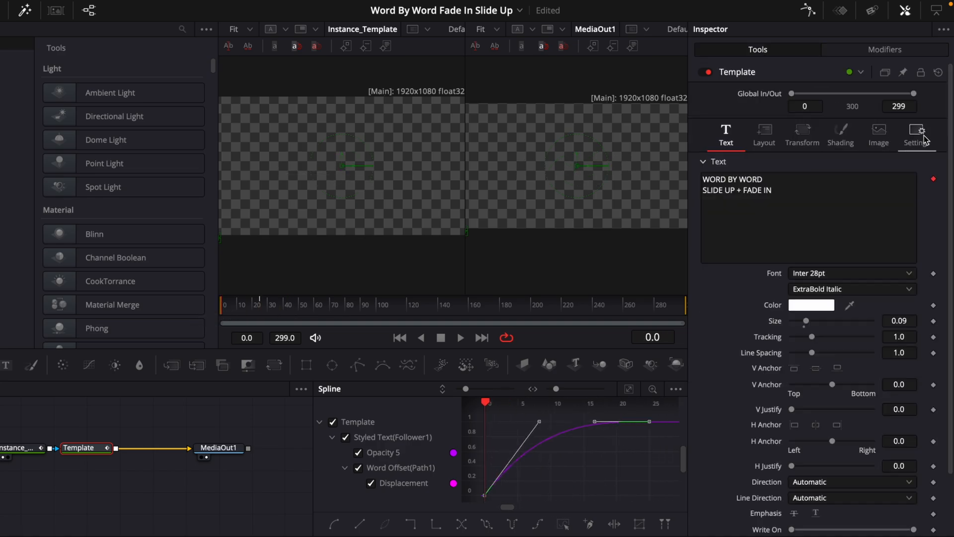
- Enable Motion Blur in the Template node's Settings at quality 2 and 180 shutter angle
click(916, 134)
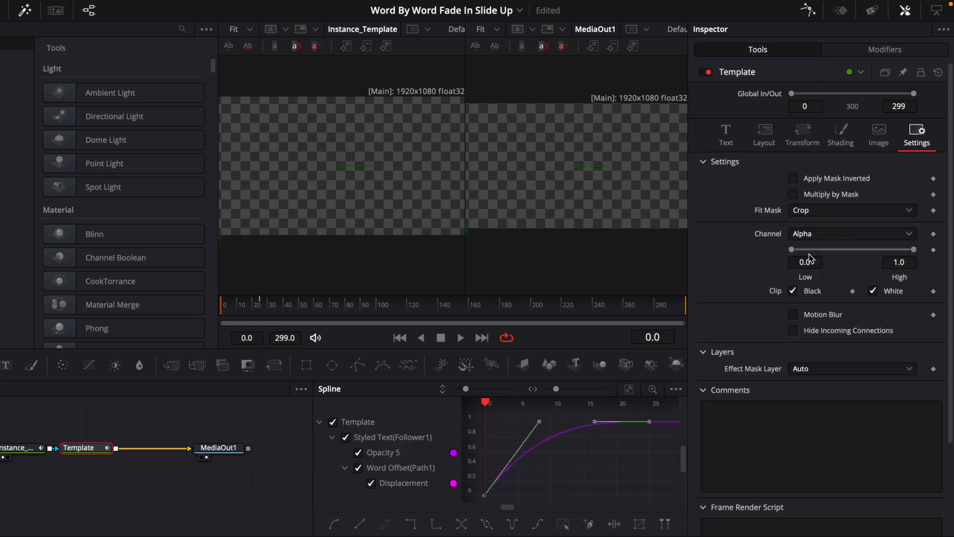
click(793, 314)
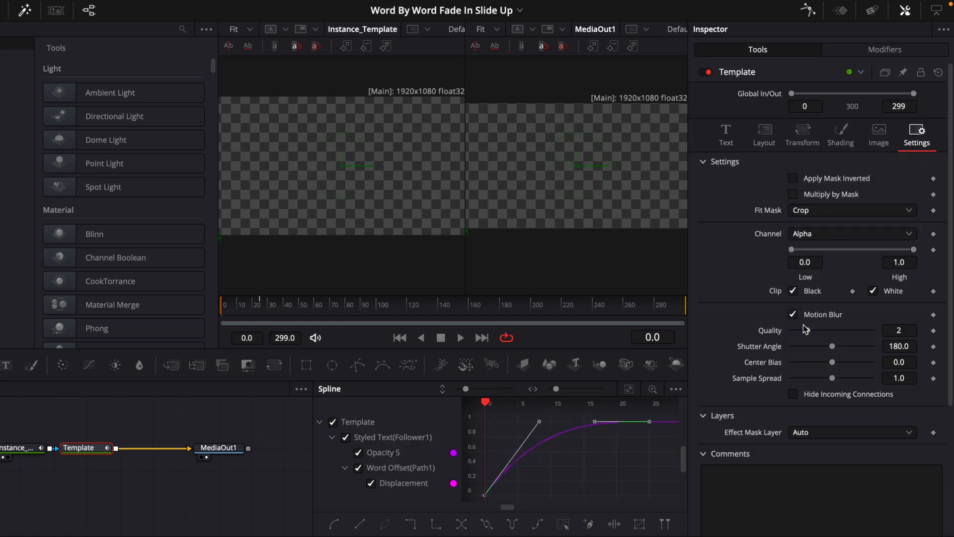